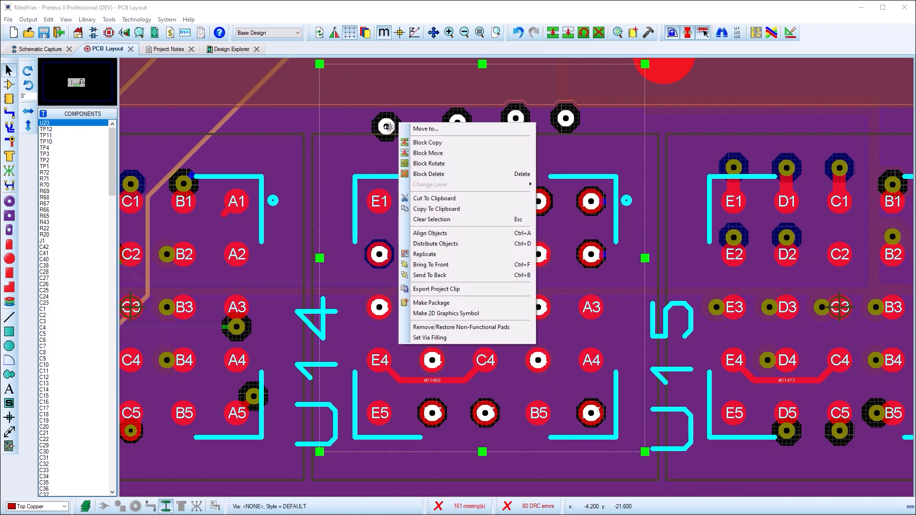
Set the selected block's vias as resin filled, applying to selected vias only
{"action": "left_click", "coordinate": [429, 337]}
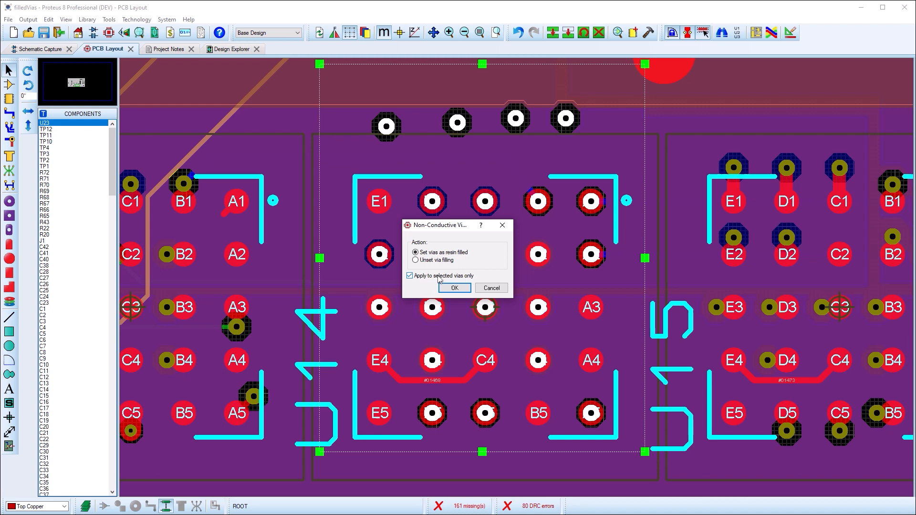
{"action": "left_click", "coordinate": [454, 287]}
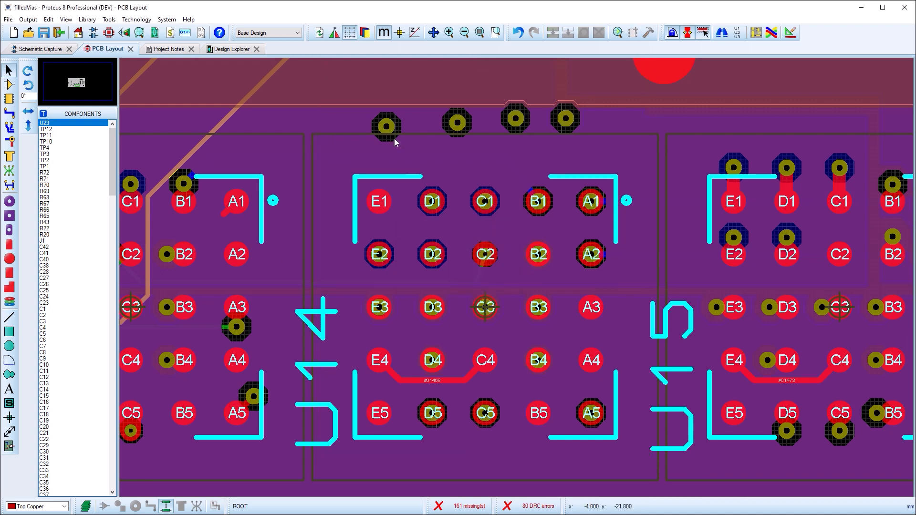
Check two neighbouring vias' properties, confirming one is filled and the other unfilled
{"action": "double_click", "coordinate": [386, 126]}
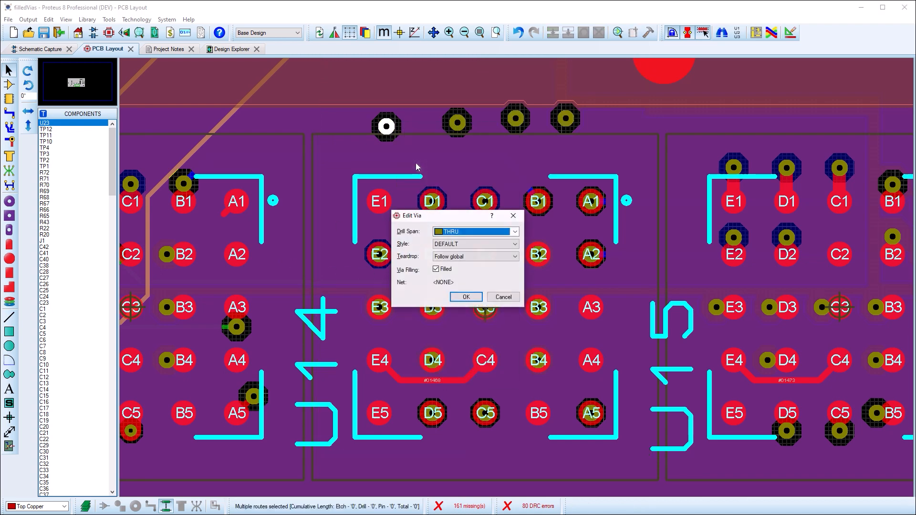
{"action": "left_click", "coordinate": [466, 297]}
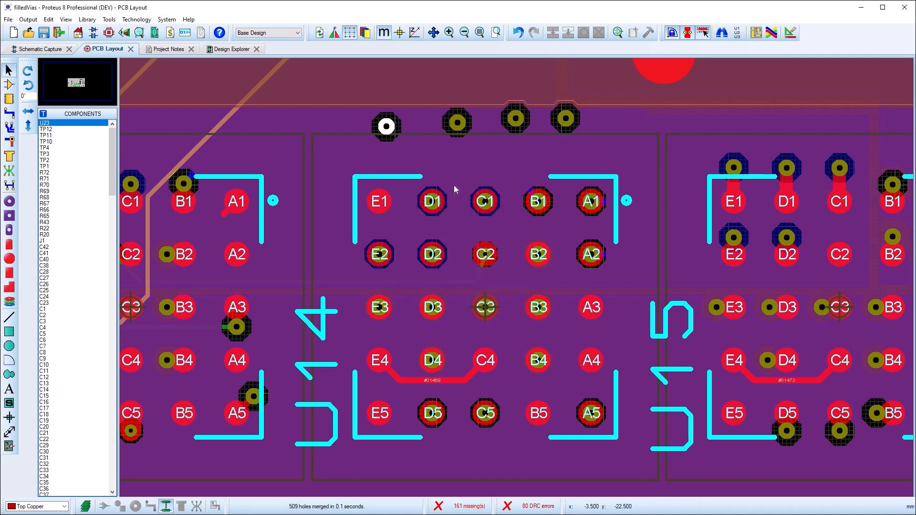
{"action": "right_click", "coordinate": [457, 123]}
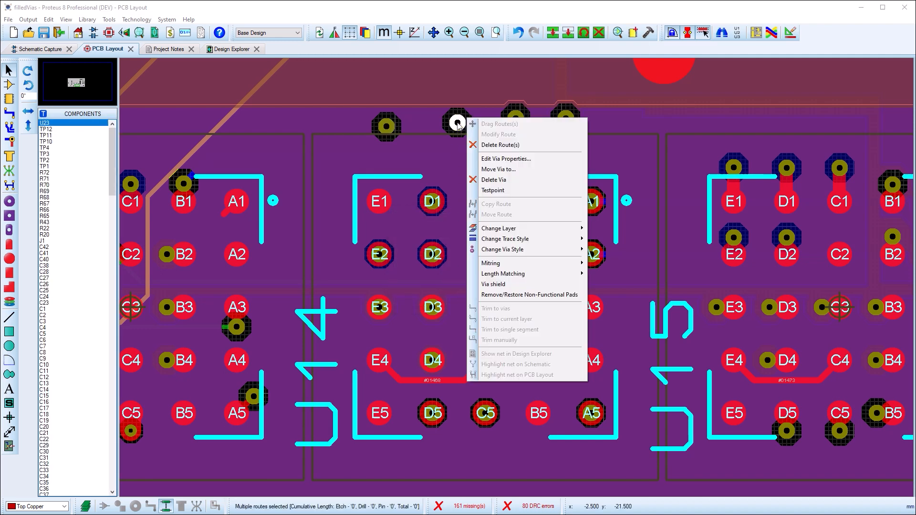
{"action": "left_click", "coordinate": [505, 159]}
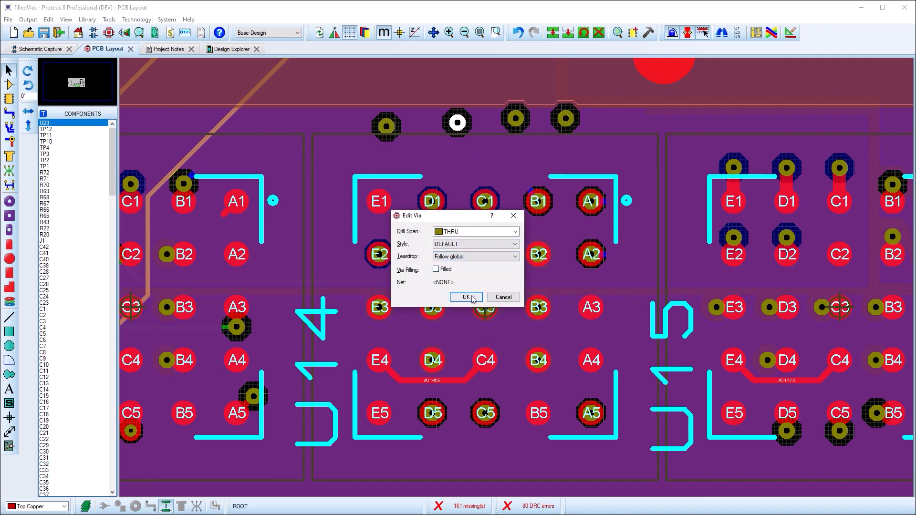
{"action": "left_click", "coordinate": [465, 297]}
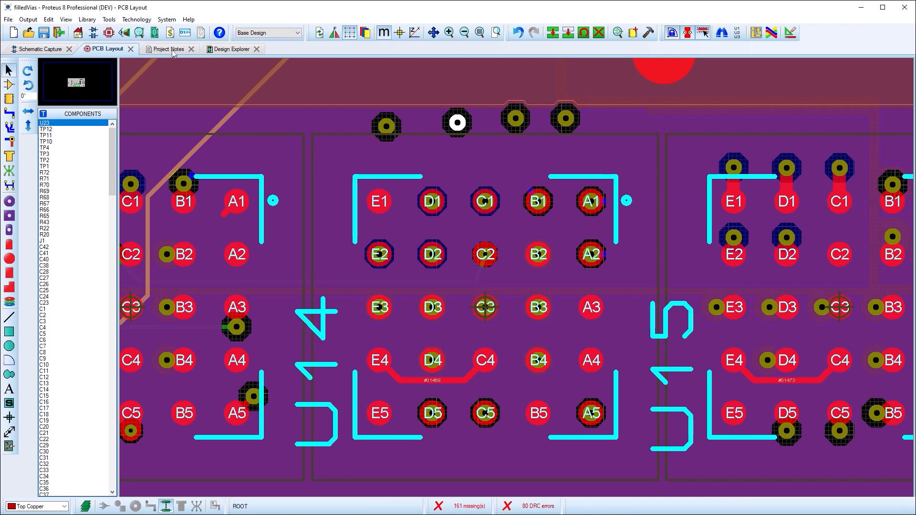
Review the Filled Via rows in the Project Notes drill table and return to the layout
{"action": "left_click", "coordinate": [168, 49]}
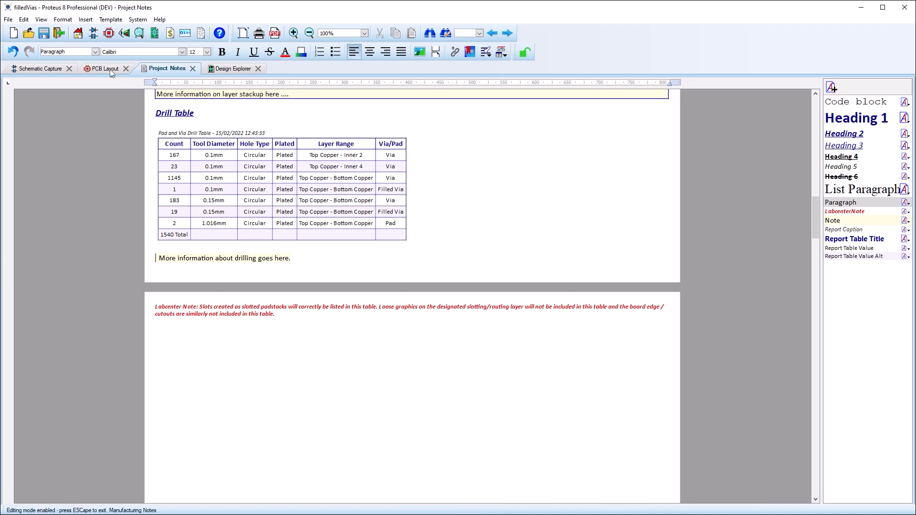
{"action": "left_click", "coordinate": [104, 69]}
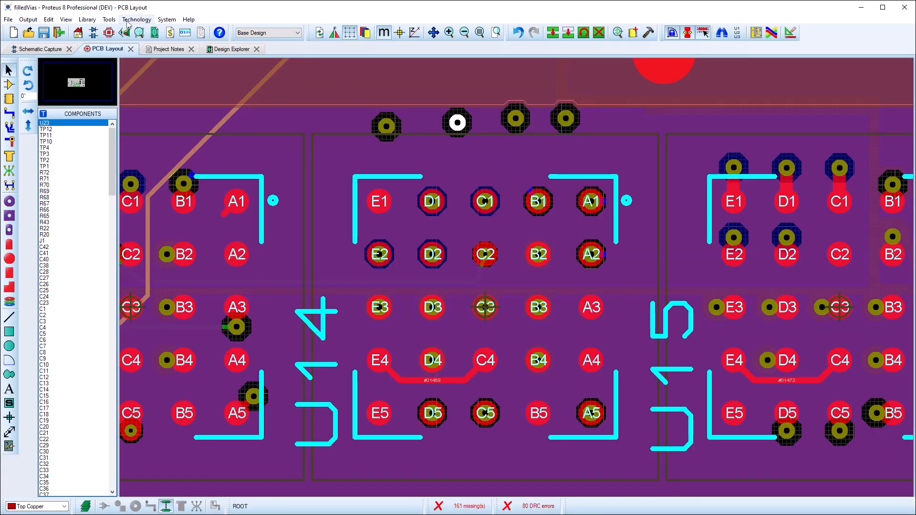
{"action": "left_click", "coordinate": [137, 19]}
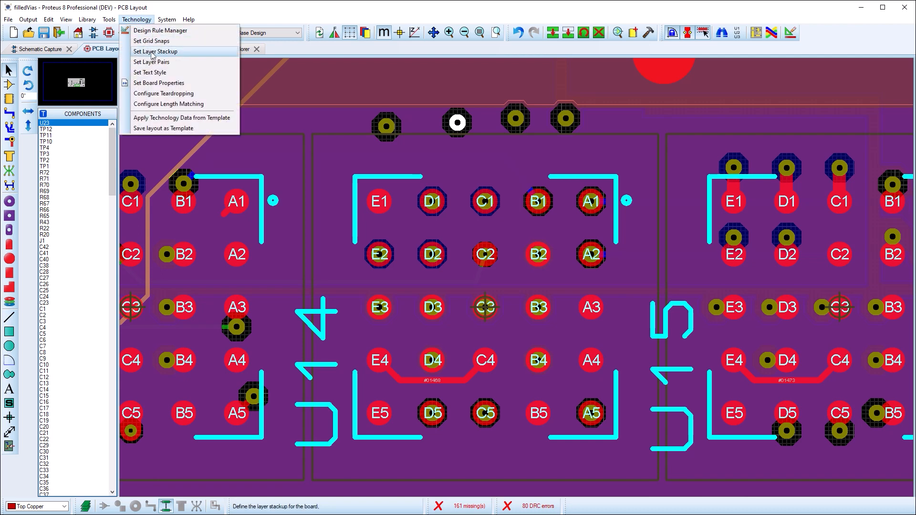
{"action": "left_click", "coordinate": [155, 52]}
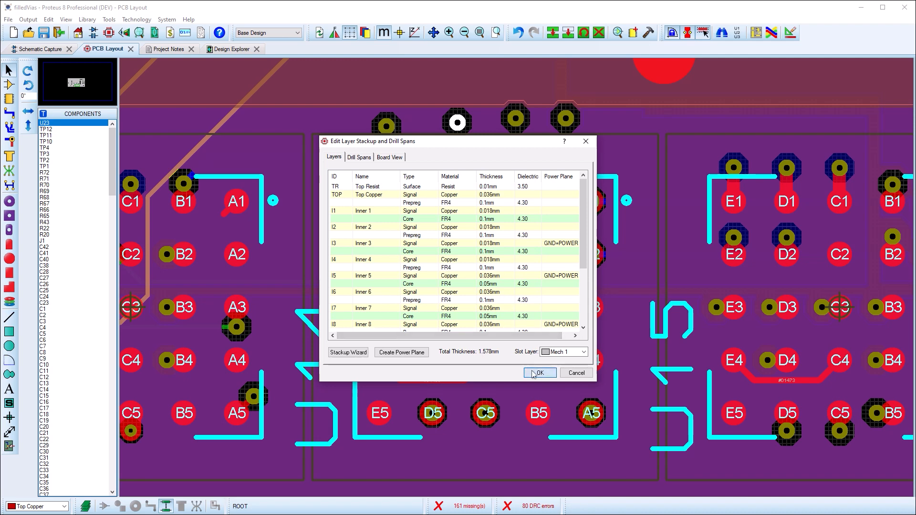
{"action": "left_click", "coordinate": [27, 19]}
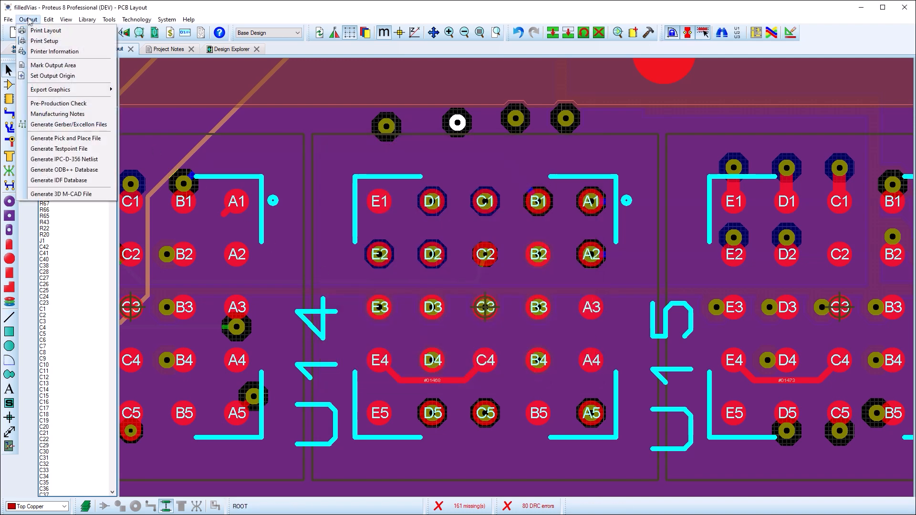
Generate Gerber/Excellon files with a separate drill file and view the Filled and Plated drill file
{"action": "left_click", "coordinate": [68, 124]}
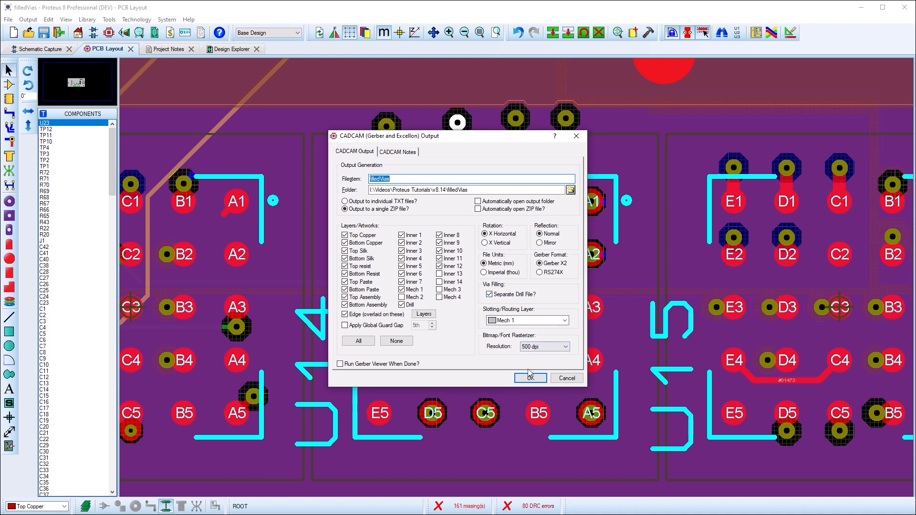
{"action": "left_click", "coordinate": [530, 378]}
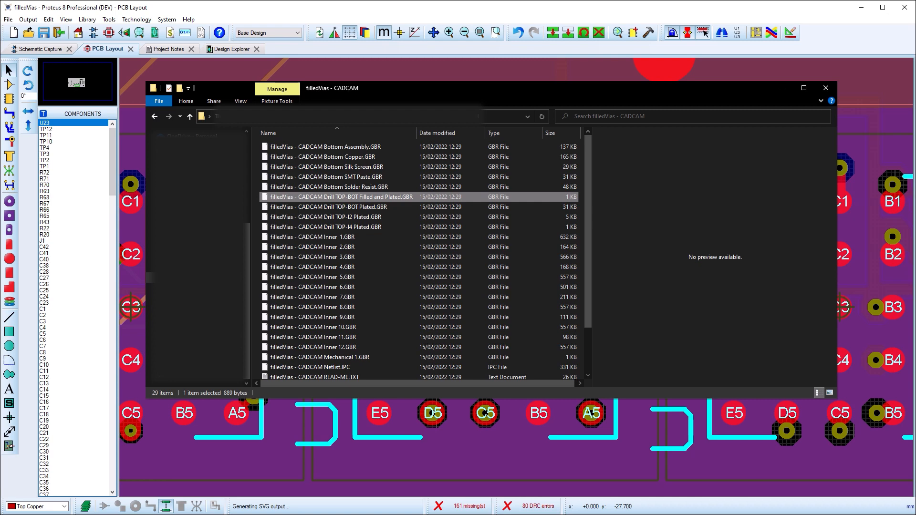
{"action": "double_click", "coordinate": [340, 197]}
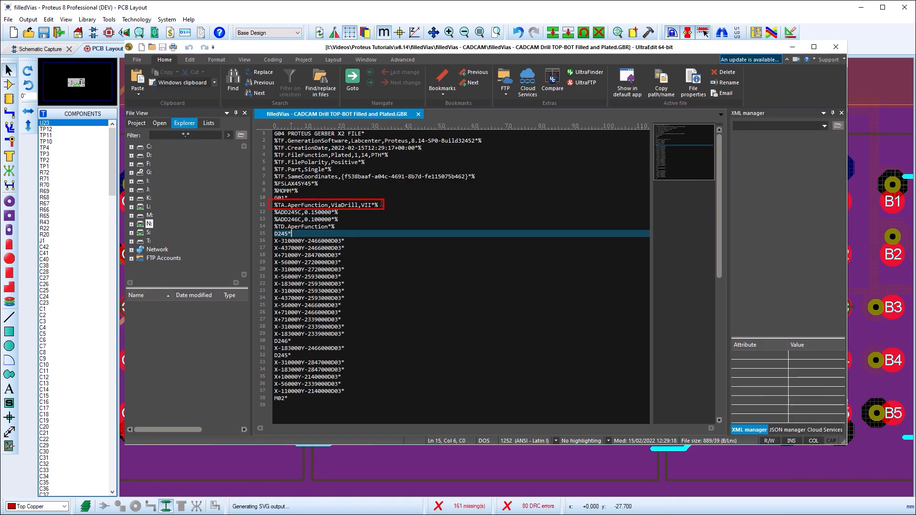